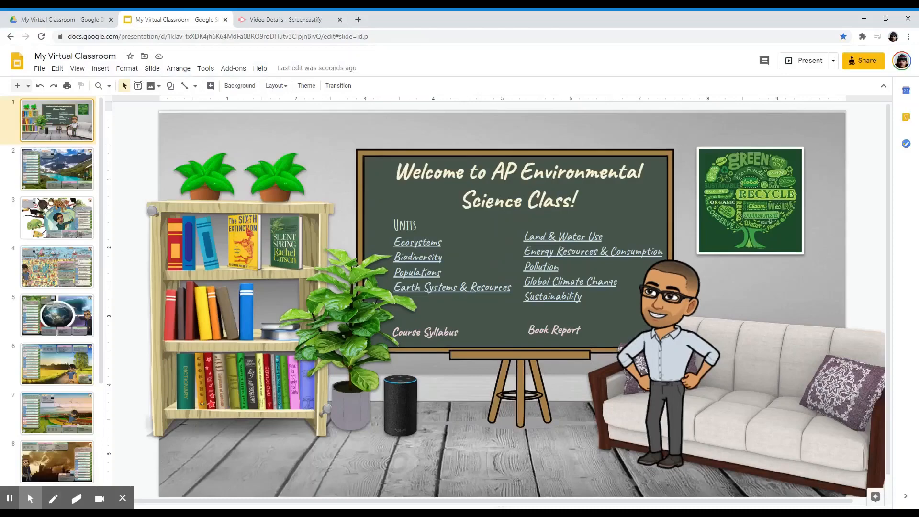
# Open the second slide, the Ecosystems unit slide, from the filmstrip
pyautogui.click(56, 168)
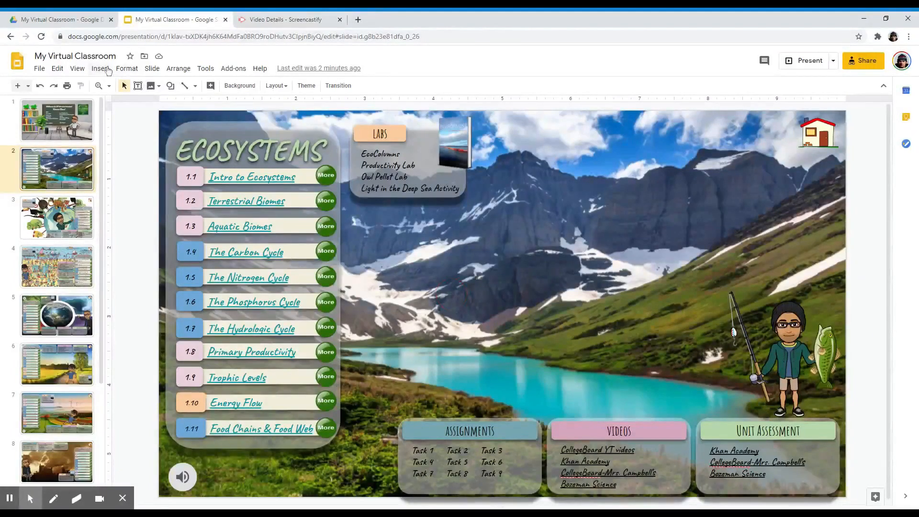
# Insert a rectangle shape over the mountain photo on the Ecosystems slide
pyautogui.click(100, 68)
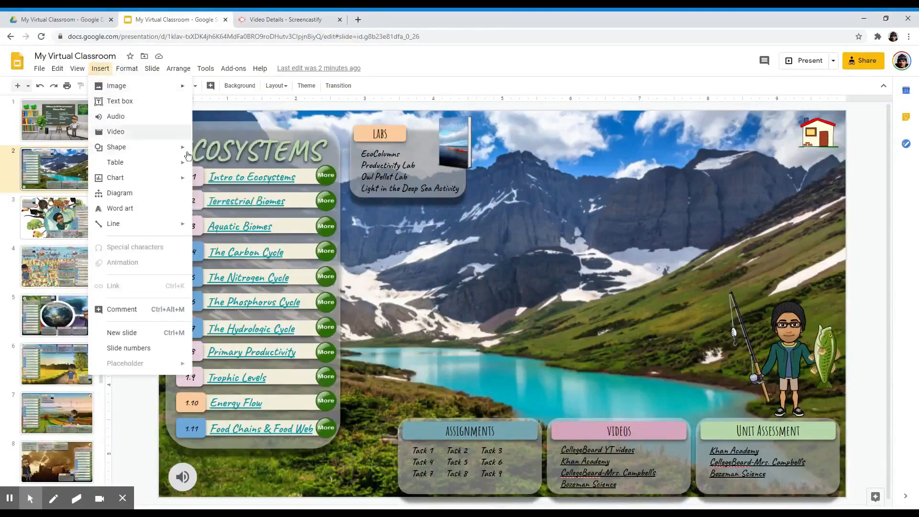
pyautogui.click(116, 147)
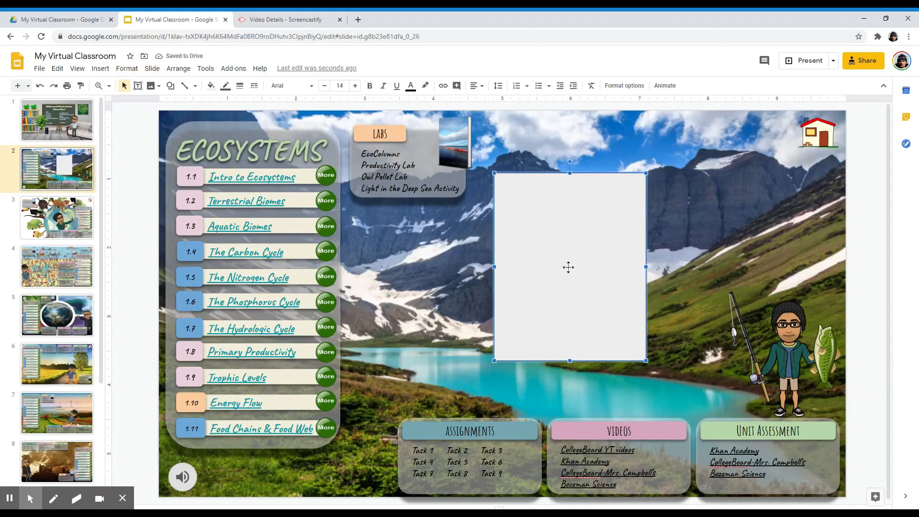
pyautogui.moveTo(568, 278)
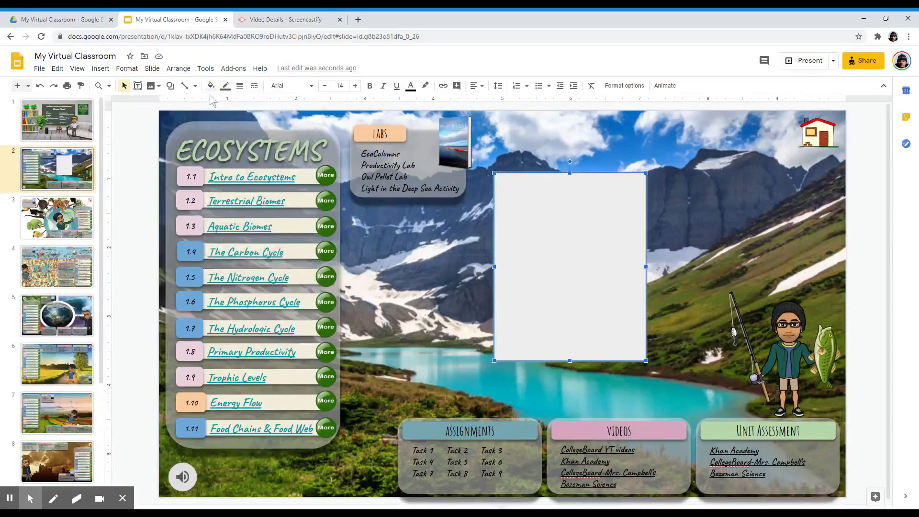
# Give the rectangle a custom fill with transparency slid to fully transparent
pyautogui.click(210, 85)
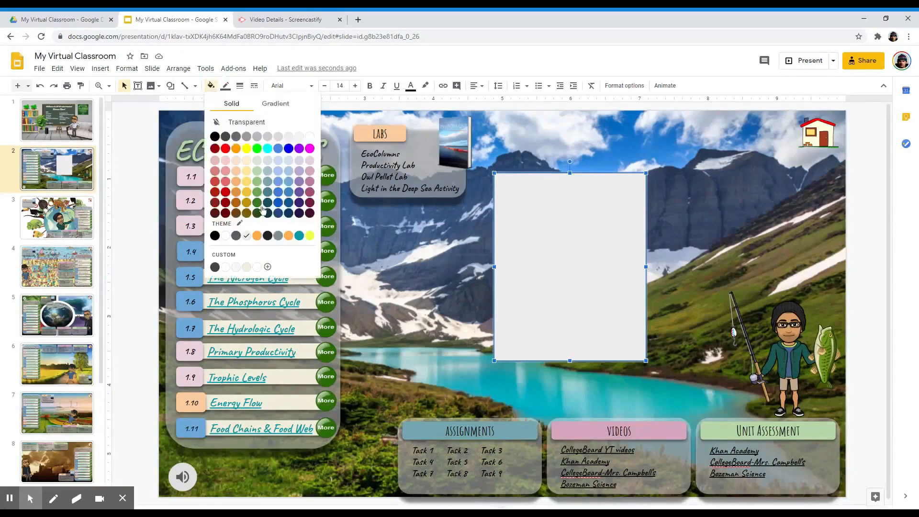
pyautogui.click(267, 266)
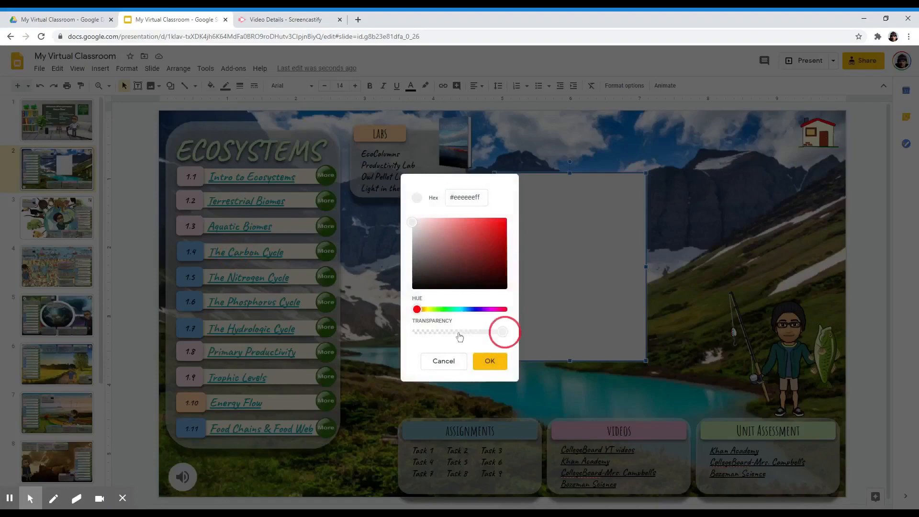
pyautogui.moveTo(501, 331); pyautogui.dragTo(421, 335)
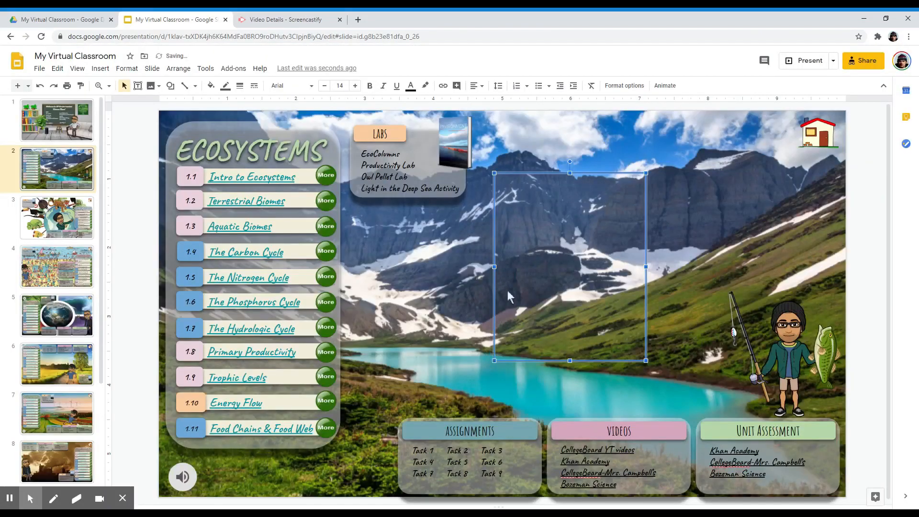
# Set the rectangle's border color to Transparent via Format > Borders & lines
pyautogui.click(127, 68)
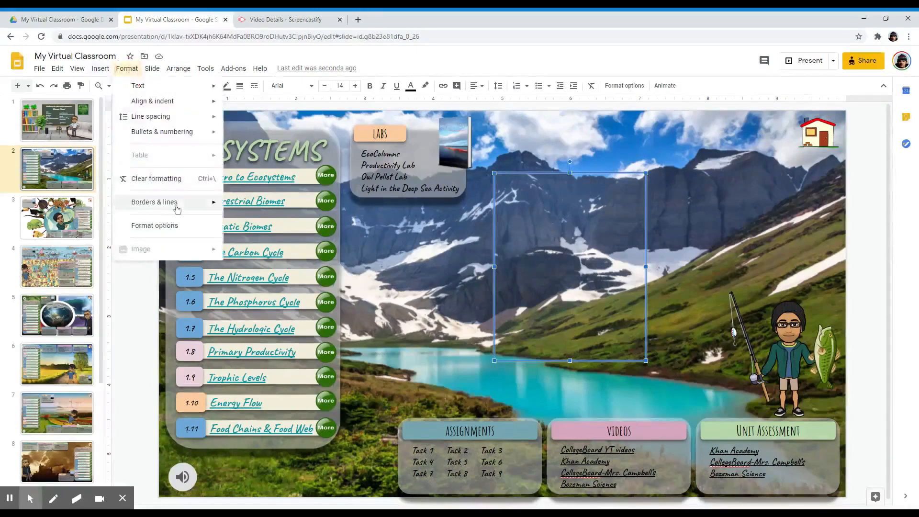
pyautogui.click(155, 202)
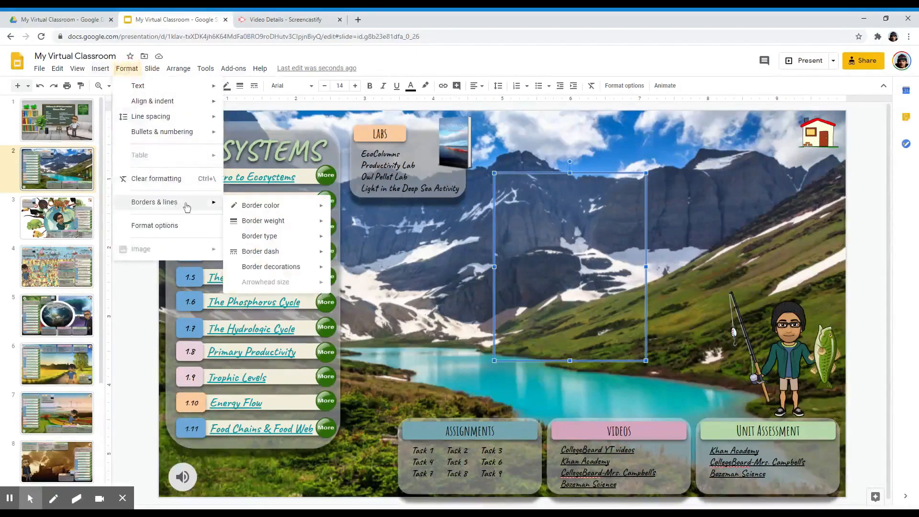
pyautogui.click(260, 206)
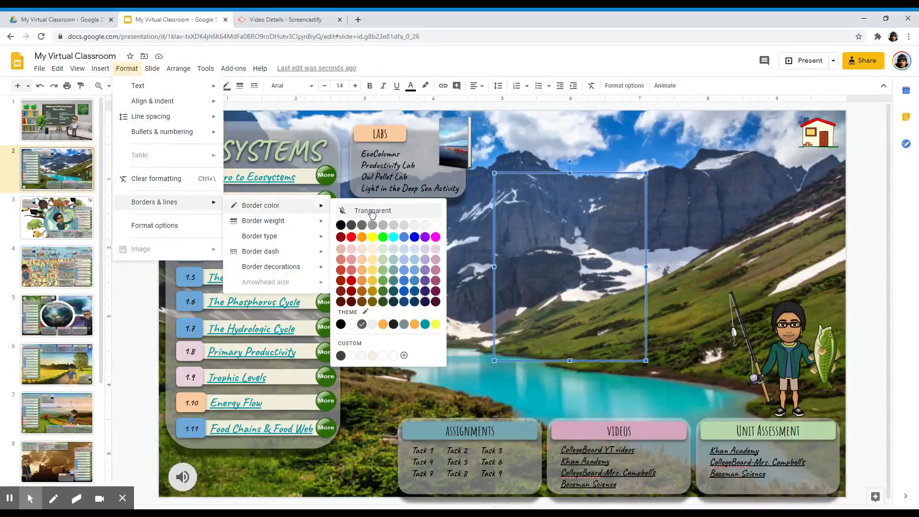
pyautogui.click(372, 211)
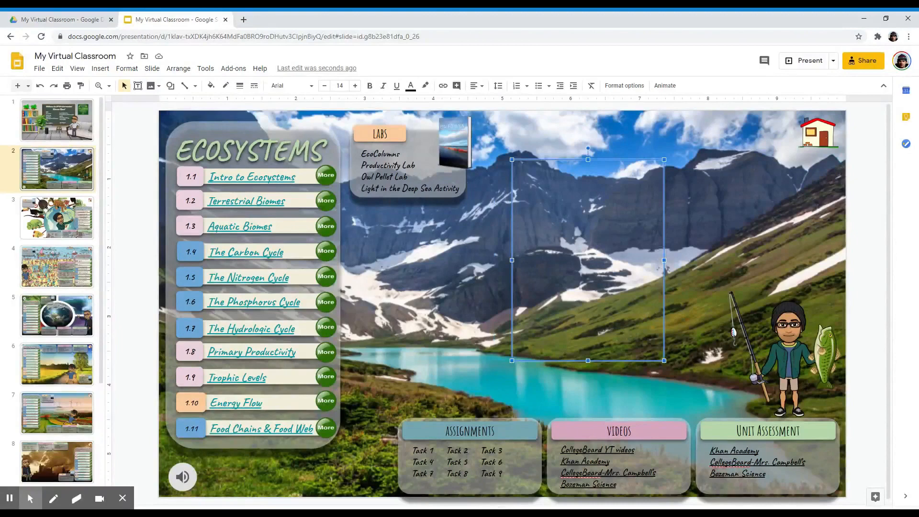
pyautogui.moveTo(517, 319)
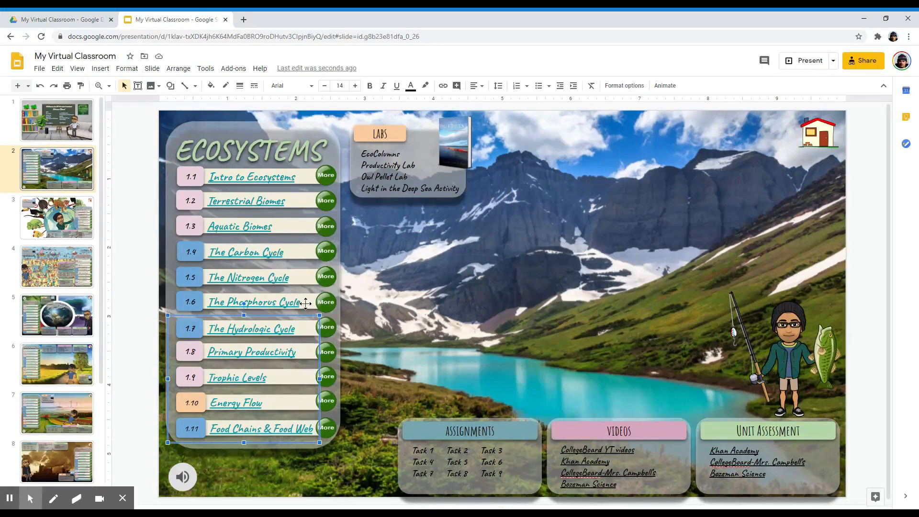
pyautogui.click(803, 61)
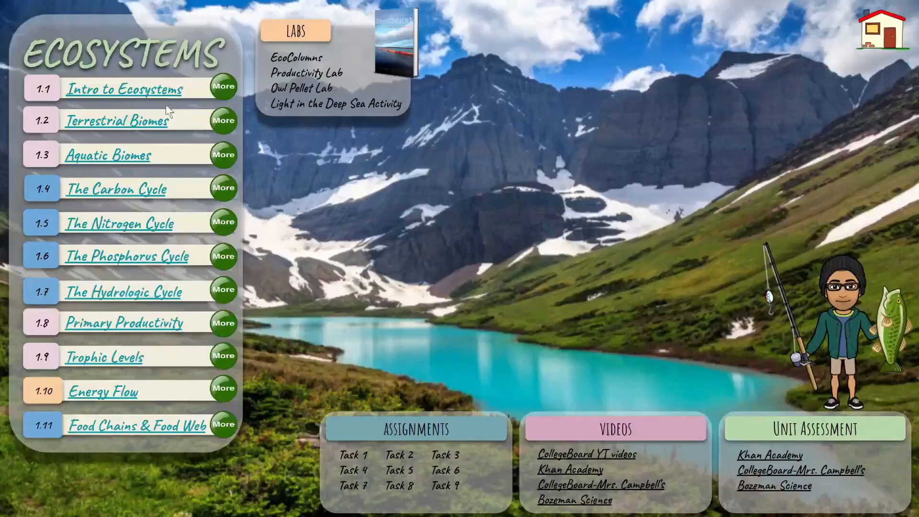
pyautogui.moveTo(139, 297)
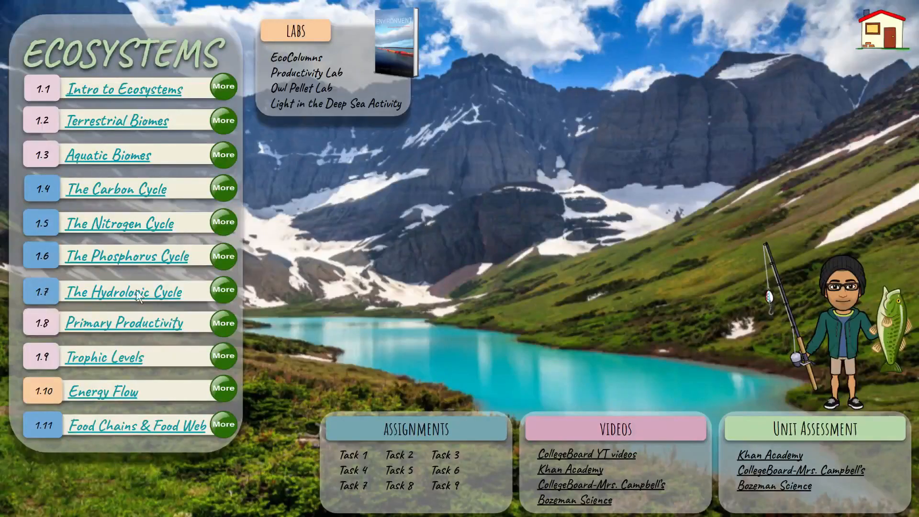
pyautogui.moveTo(85, 323)
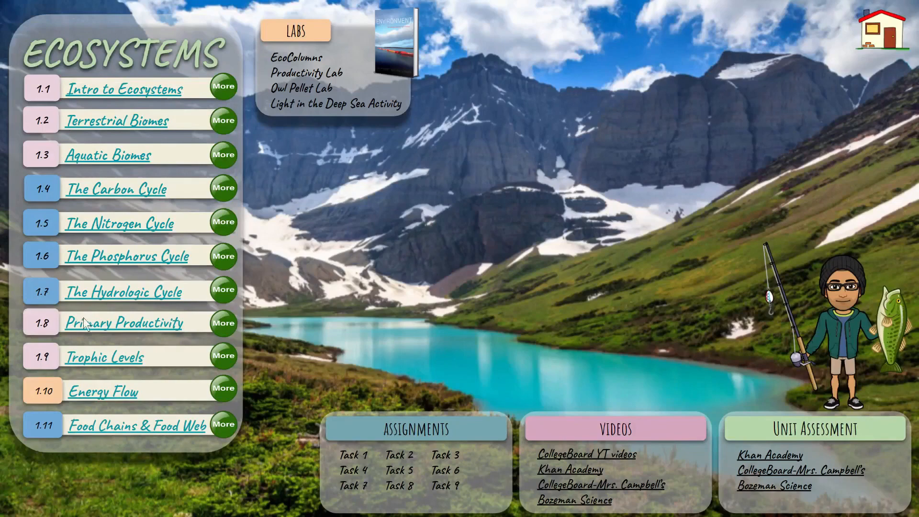
pyautogui.moveTo(115, 153)
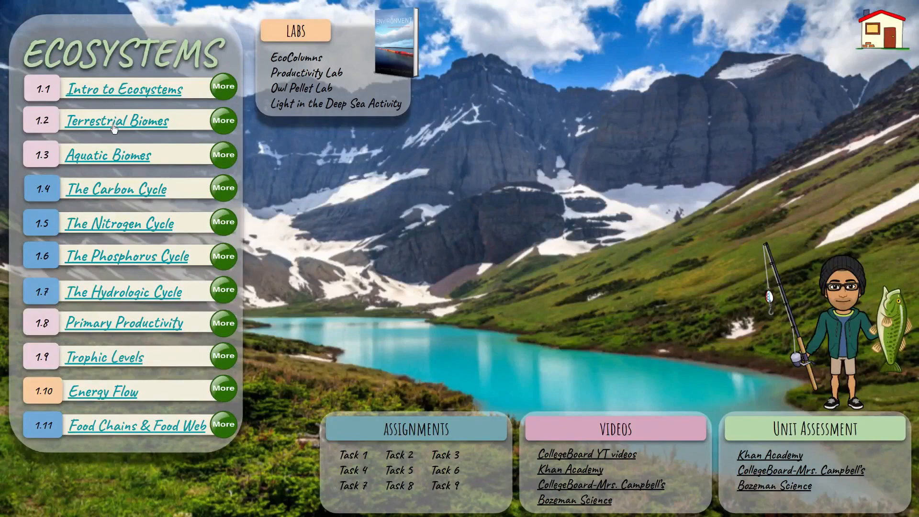
pyautogui.moveTo(112, 202)
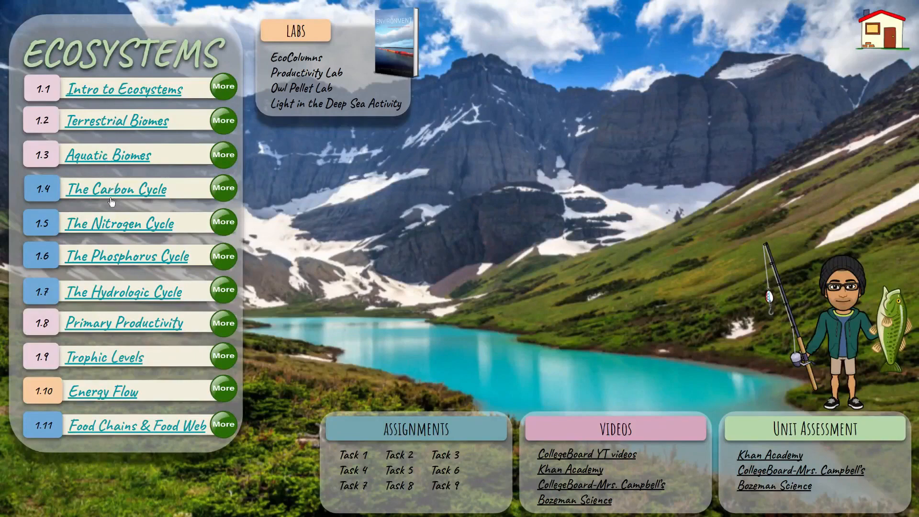
pyautogui.moveTo(102, 262)
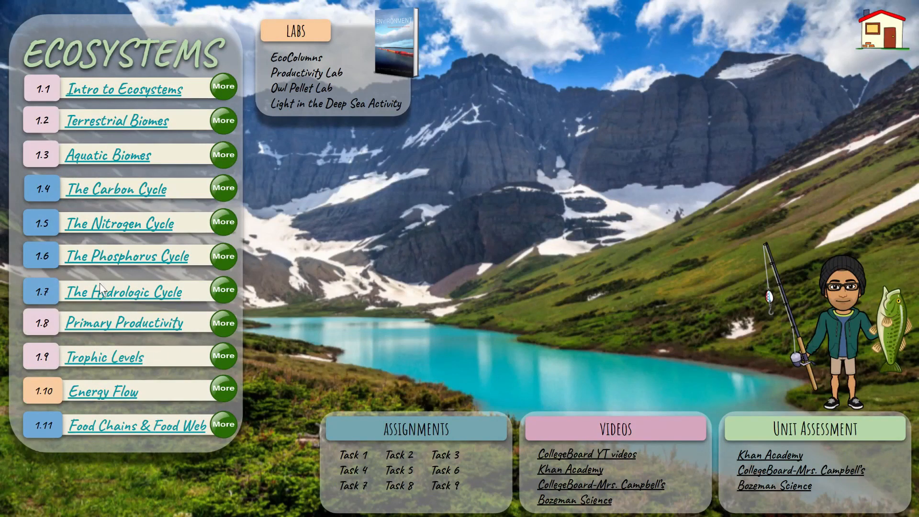
pyautogui.moveTo(102, 302)
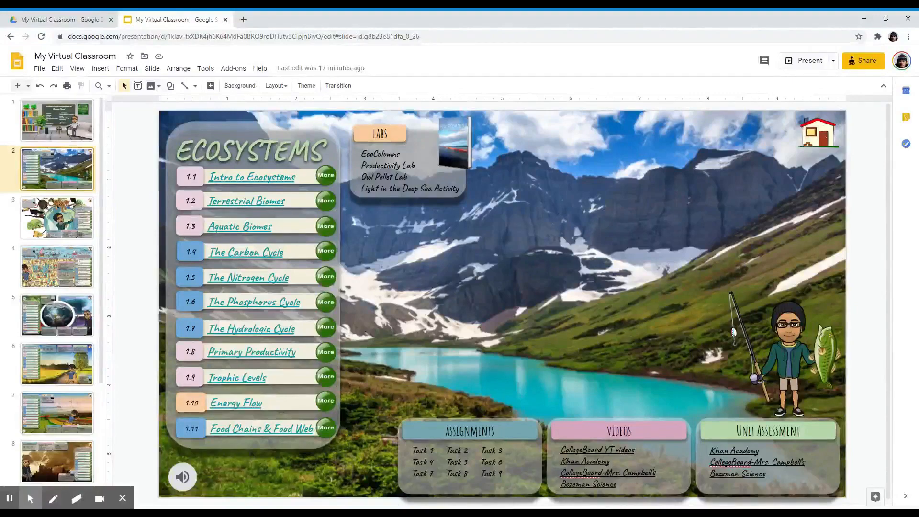
# Select the My Virtual Classroom presentation in Drive's My Virtual Classroom folder
pyautogui.click(57, 19)
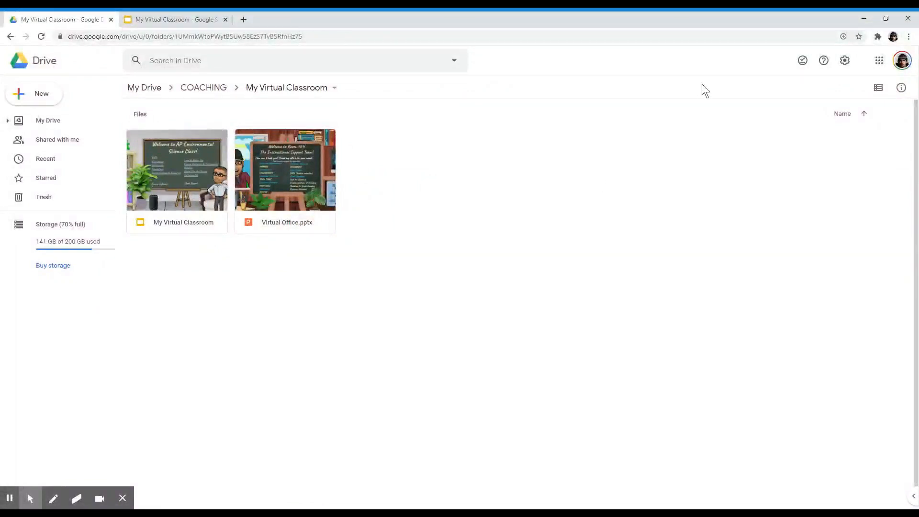
pyautogui.click(177, 172)
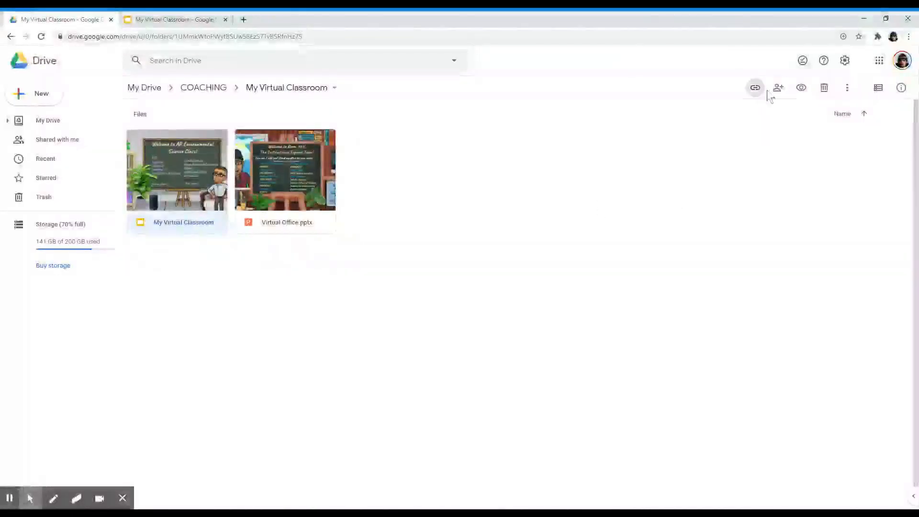
pyautogui.moveTo(800, 88)
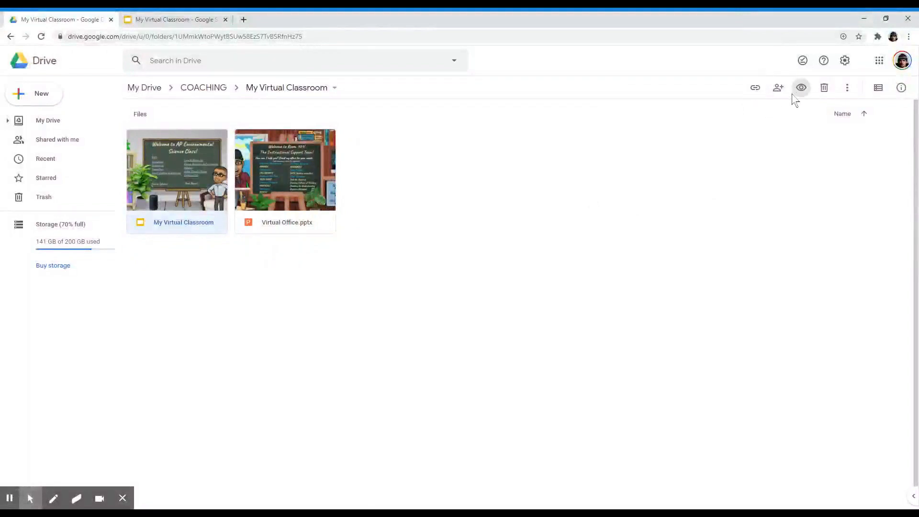
# Uncheck viewers' option to download, print and copy in the file's share settings
pyautogui.click(778, 88)
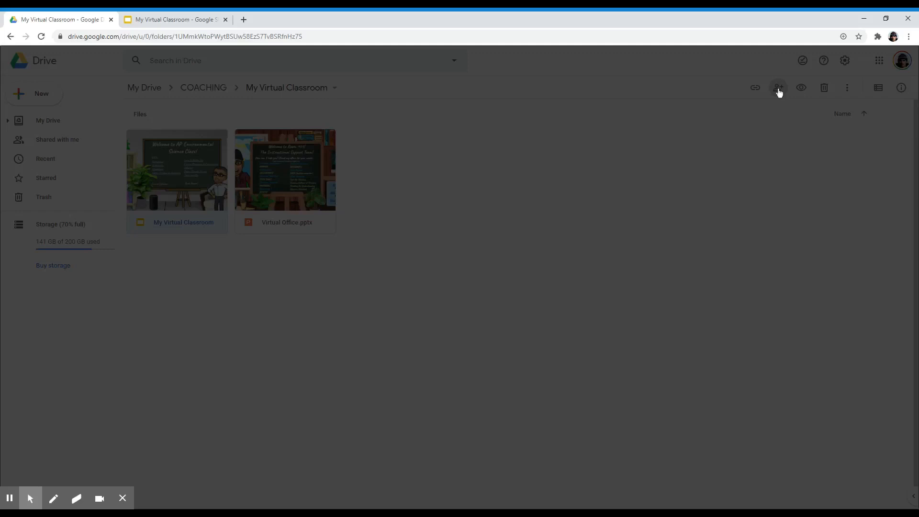
pyautogui.click(779, 87)
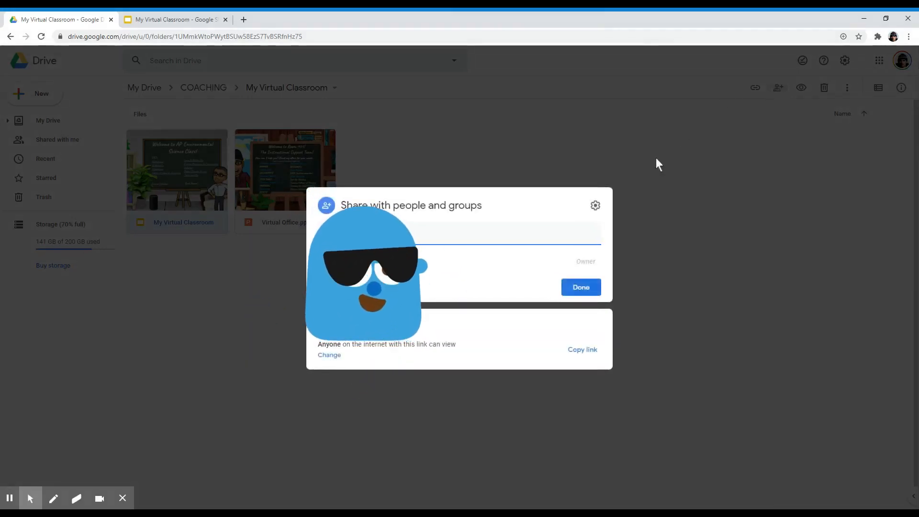
pyautogui.moveTo(595, 205)
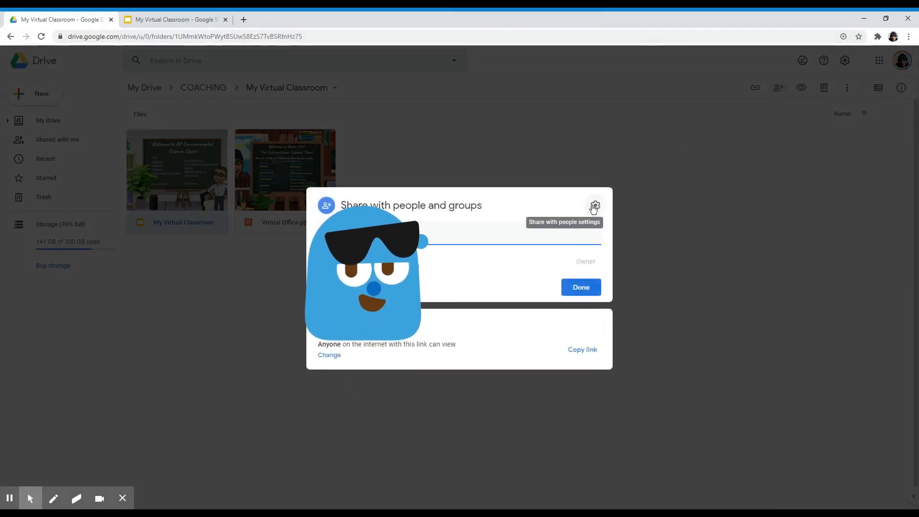
pyautogui.click(595, 205)
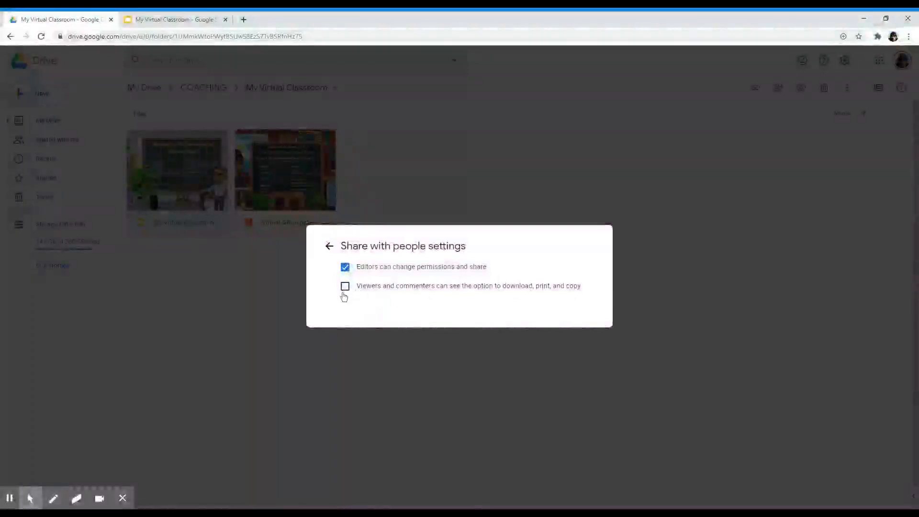
pyautogui.click(330, 245)
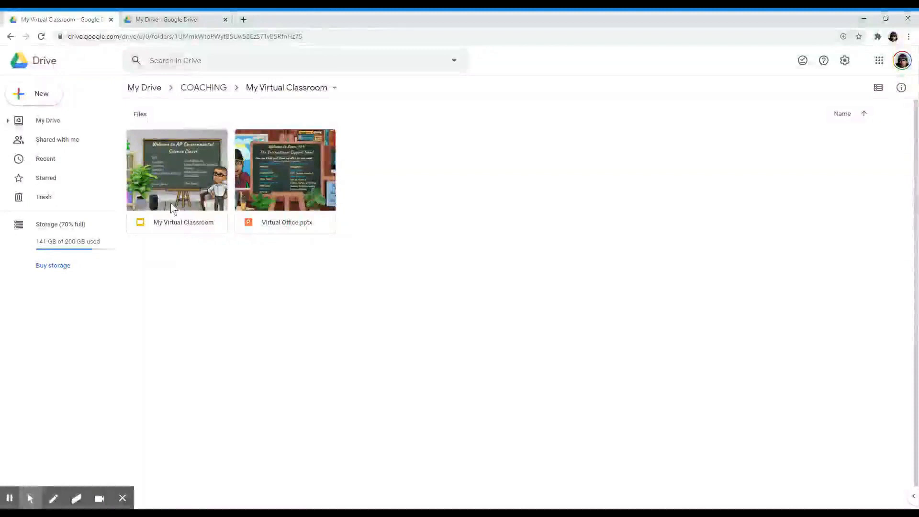
# Copy the presentation's view-only shareable link for anyone with the link
pyautogui.rightClick(173, 172)
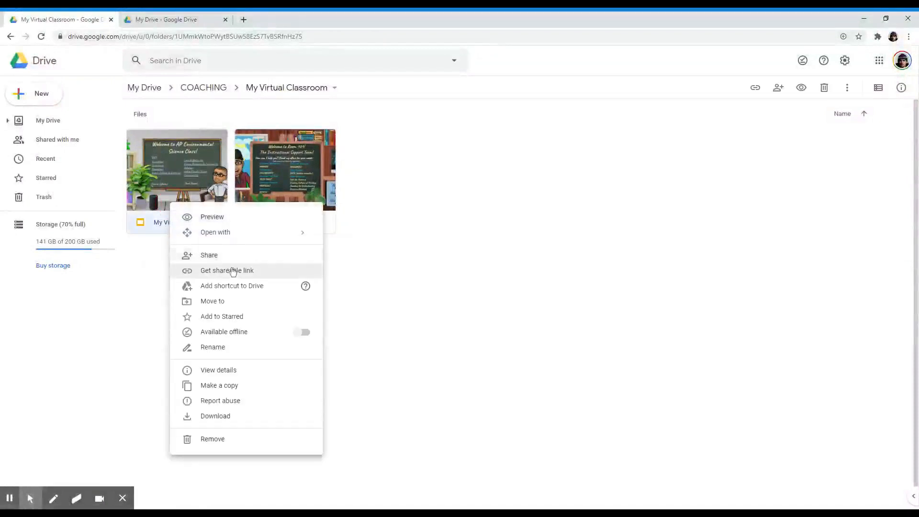
pyautogui.click(227, 270)
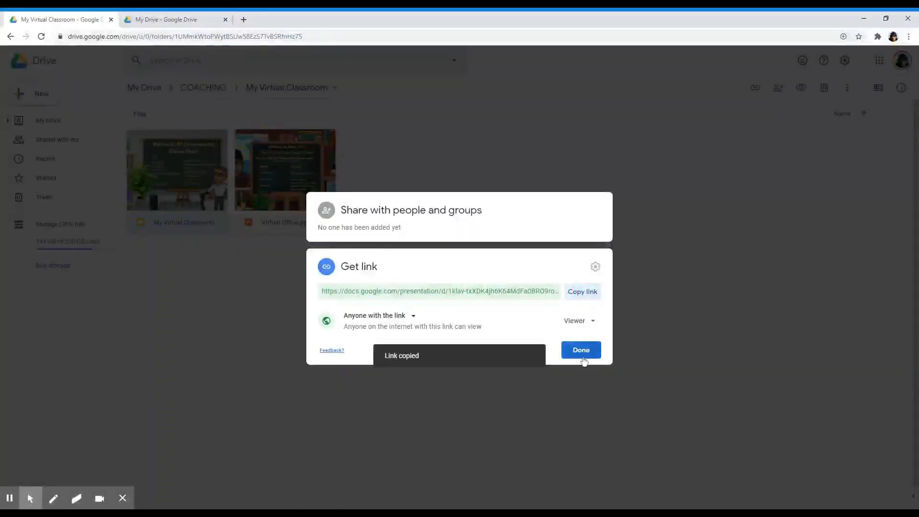
pyautogui.click(581, 350)
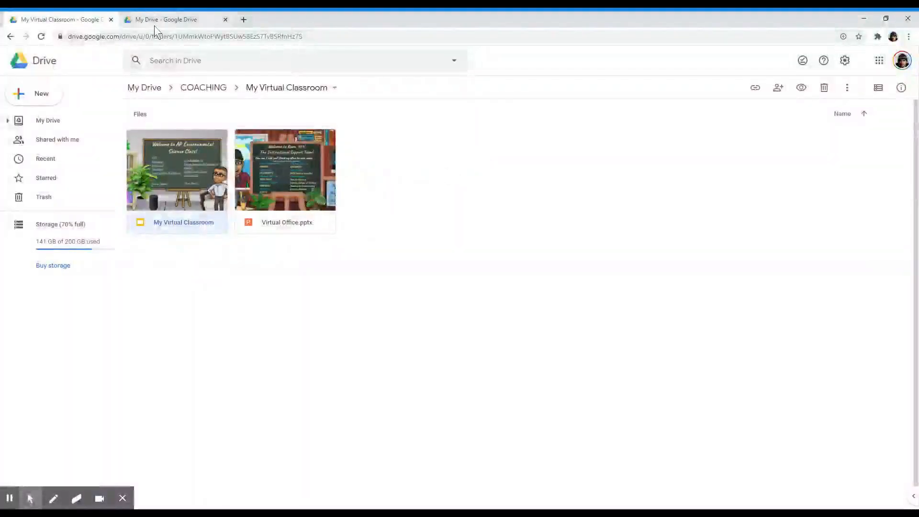
# Open the shared link in a new tab and check File shows download greyed out
pyautogui.doubleClick(177, 169)
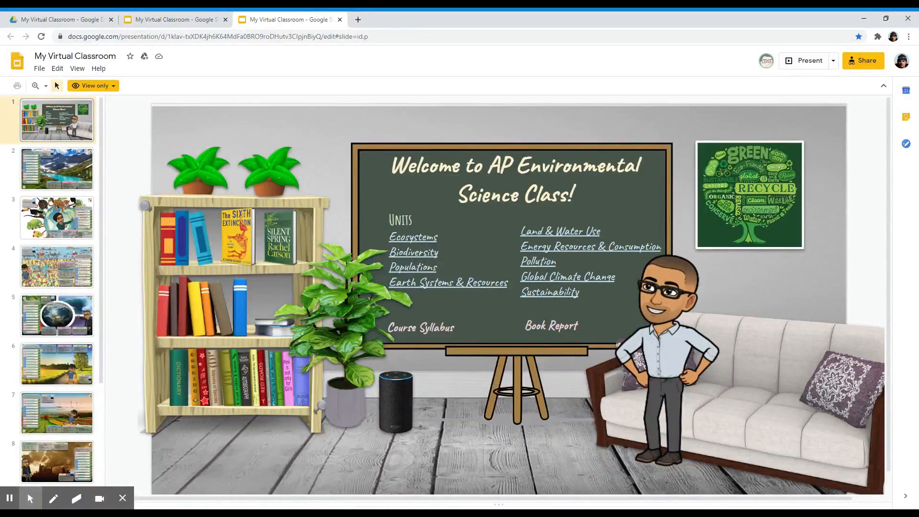
pyautogui.click(39, 69)
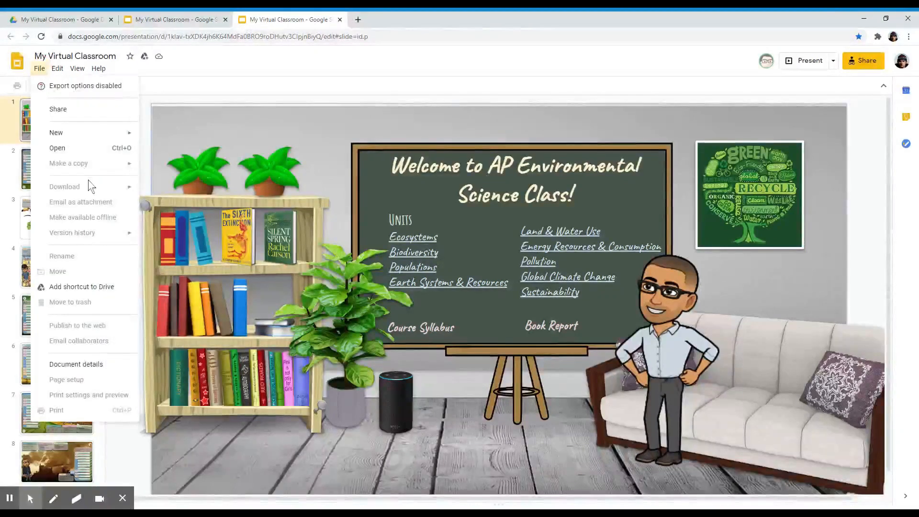
pyautogui.moveTo(52, 202)
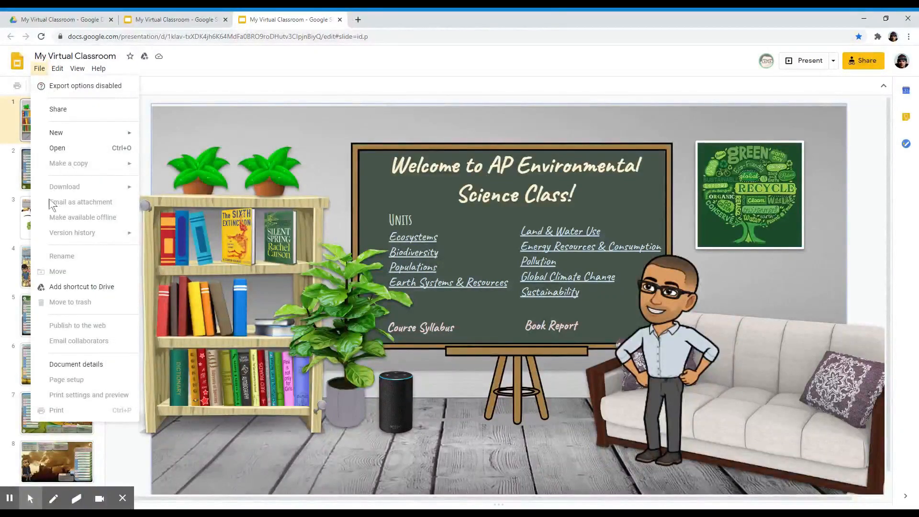